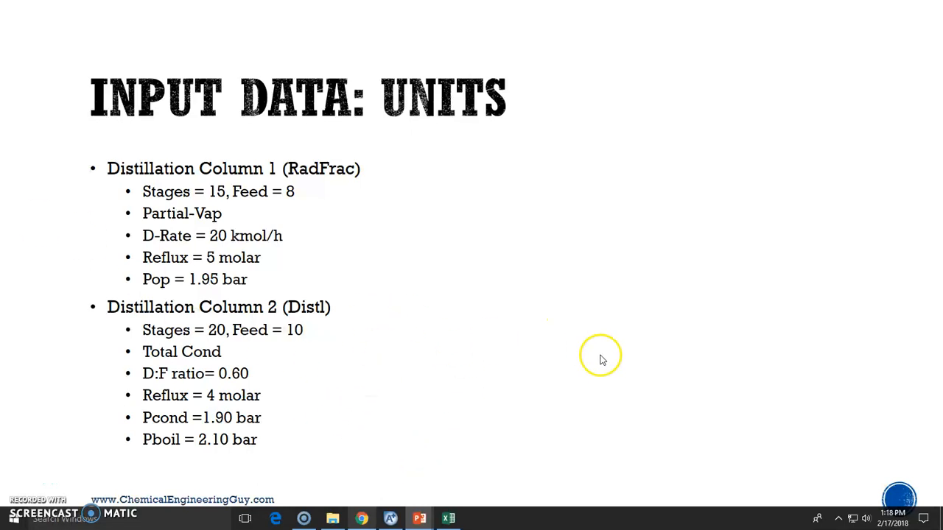
{"action": "mouse_move", "coordinate": [604, 365]}
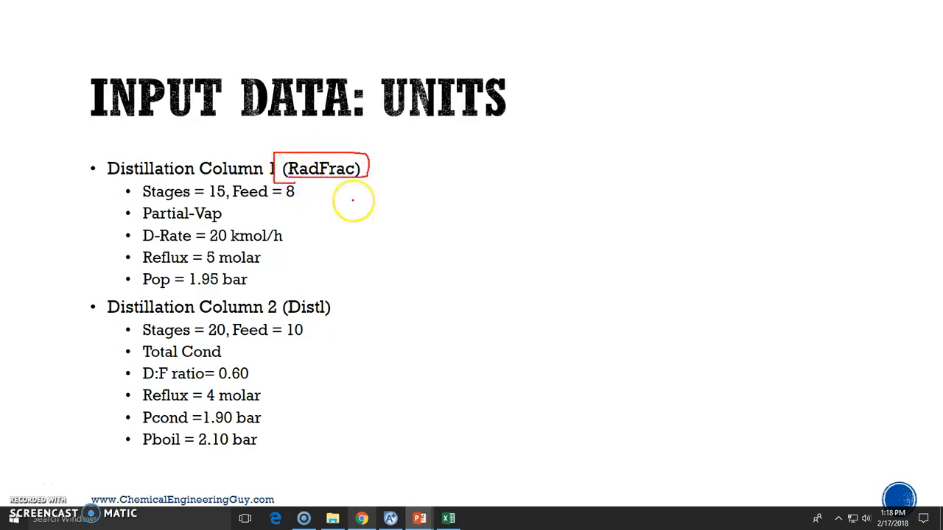
{"action": "mouse_move", "coordinate": [115, 182]}
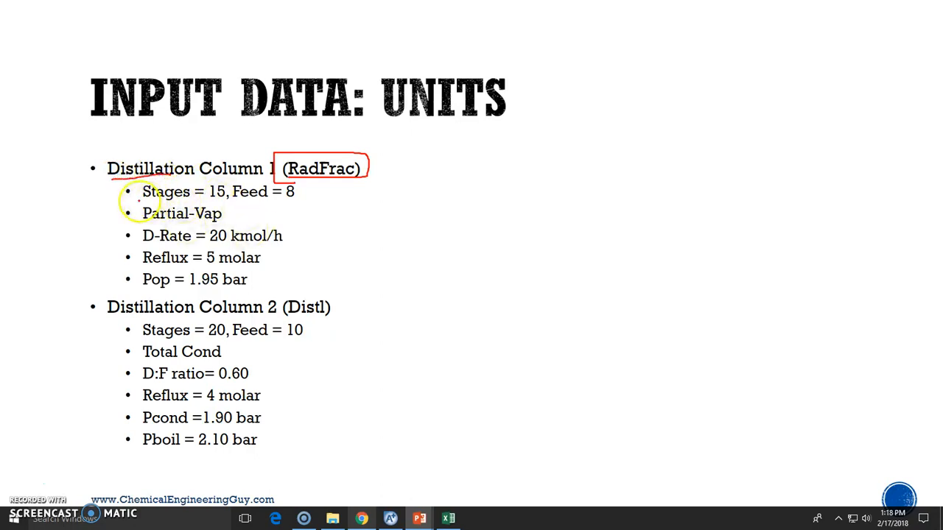
{"action": "mouse_move", "coordinate": [294, 192]}
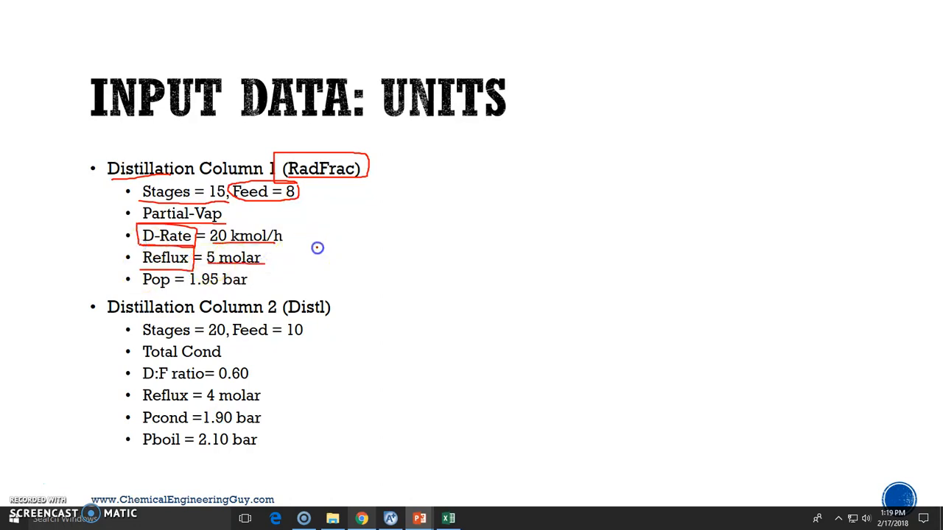
Circle the operating pressure value on the Input Data slide with the pen.
{"action": "left_click_drag", "start_coordinate": [317, 248], "coordinate": [332, 277]}
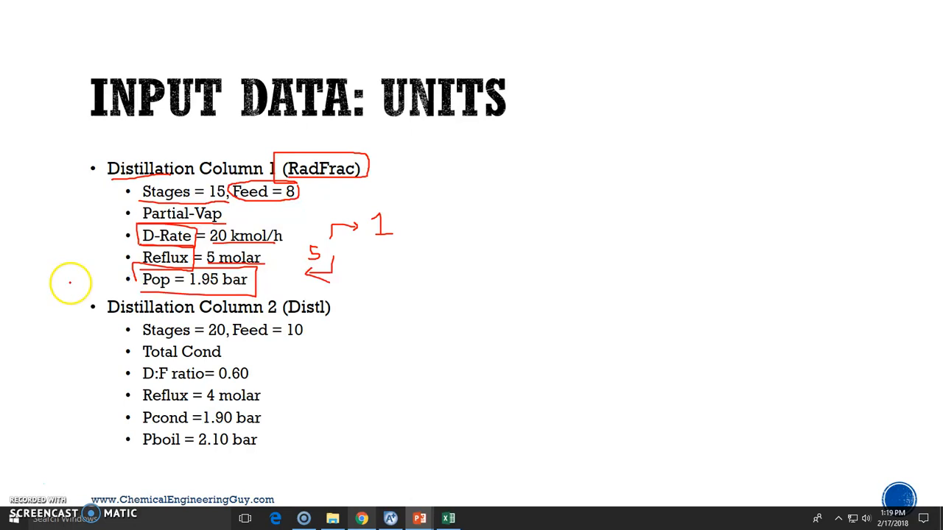
{"action": "mouse_move", "coordinate": [221, 292]}
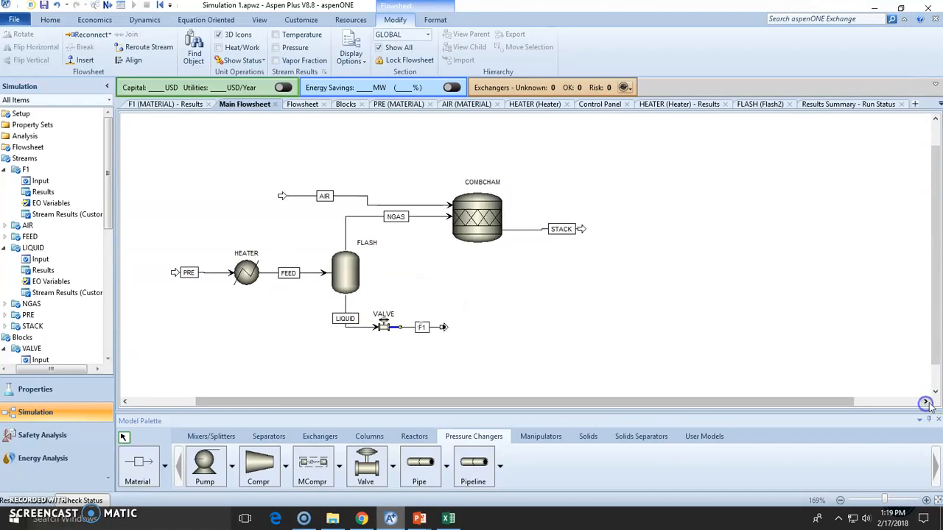
Choose a RadFrac column icon from the Columns palette to place on the flowsheet.
{"action": "left_click", "coordinate": [211, 437]}
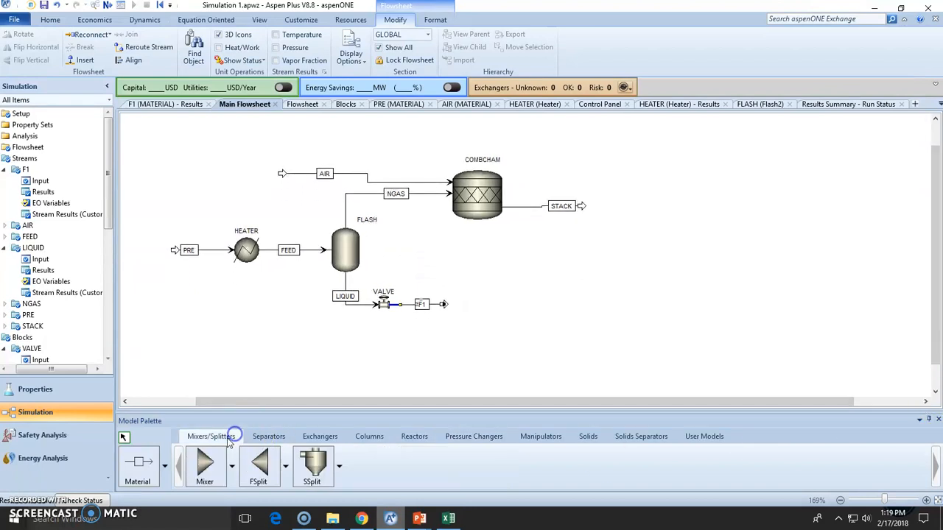
{"action": "left_click", "coordinate": [369, 437]}
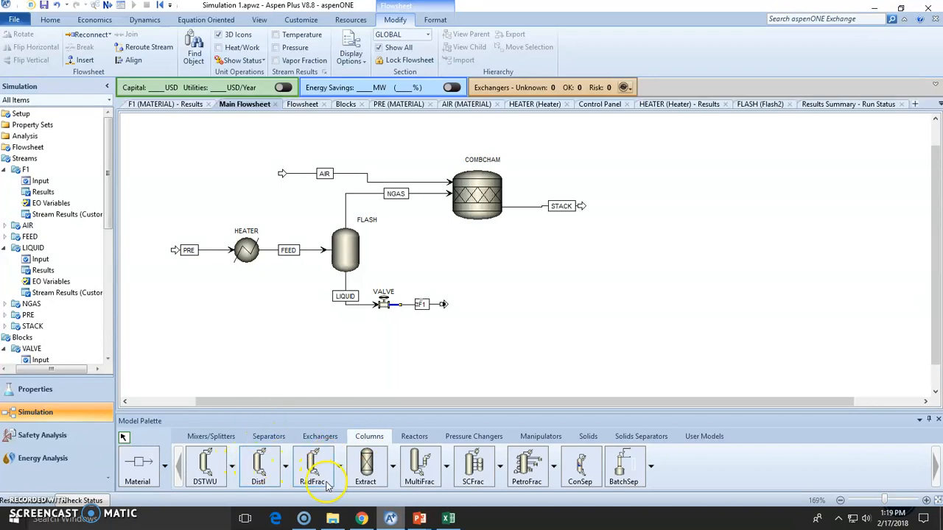
{"action": "left_click", "coordinate": [339, 467]}
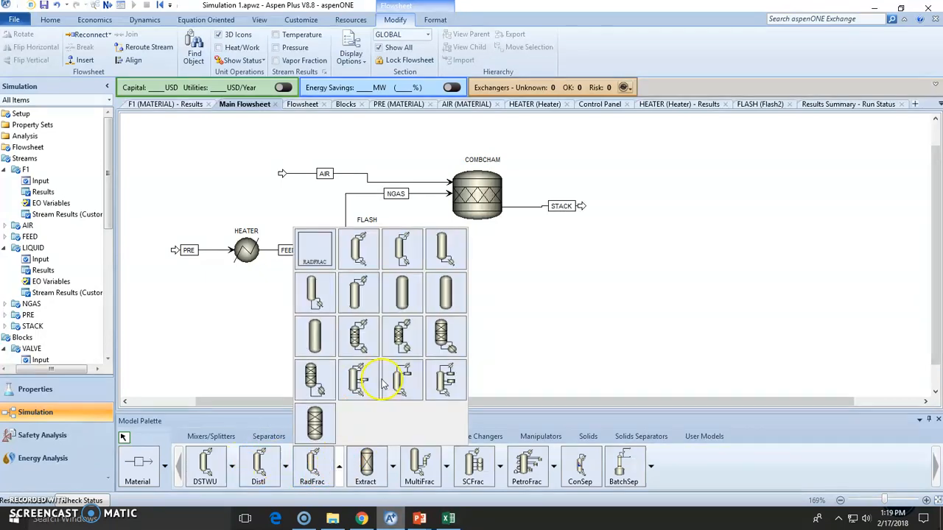
{"action": "mouse_move", "coordinate": [420, 312]}
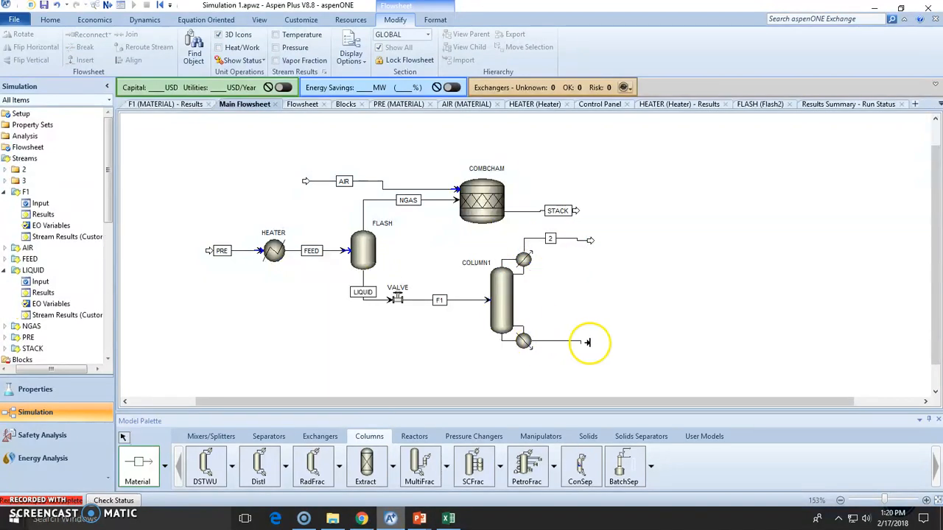
Select a COLUMN1 product stream to rename it.
{"action": "left_click", "coordinate": [588, 342]}
{"action": "type", "text": "D1"}
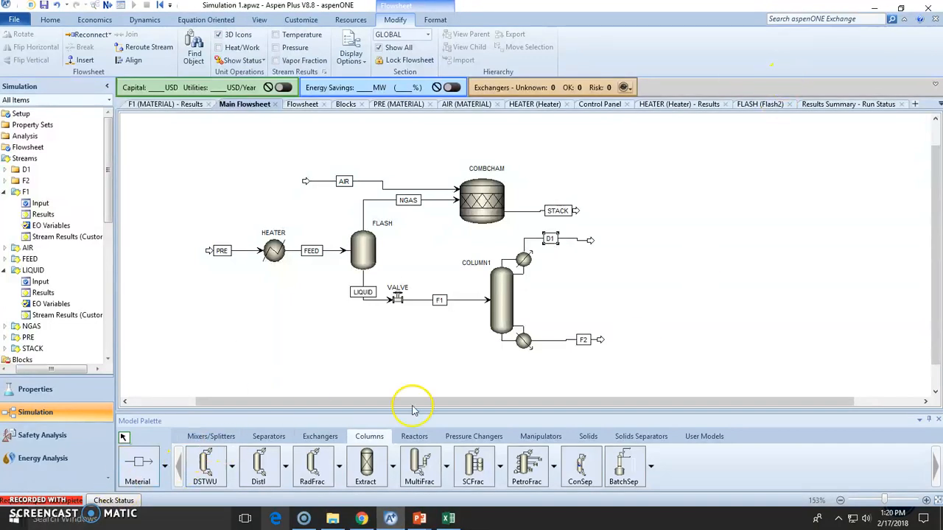
{"action": "mouse_move", "coordinate": [507, 300]}
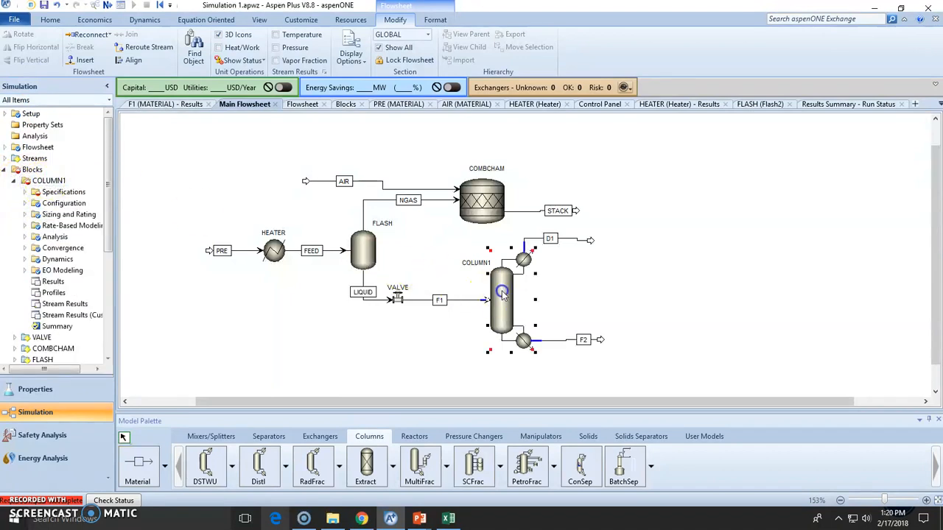
Configure COLUMN1 with equilibrium calculations and a partial-vapor condenser.
{"action": "double_click", "coordinate": [501, 295]}
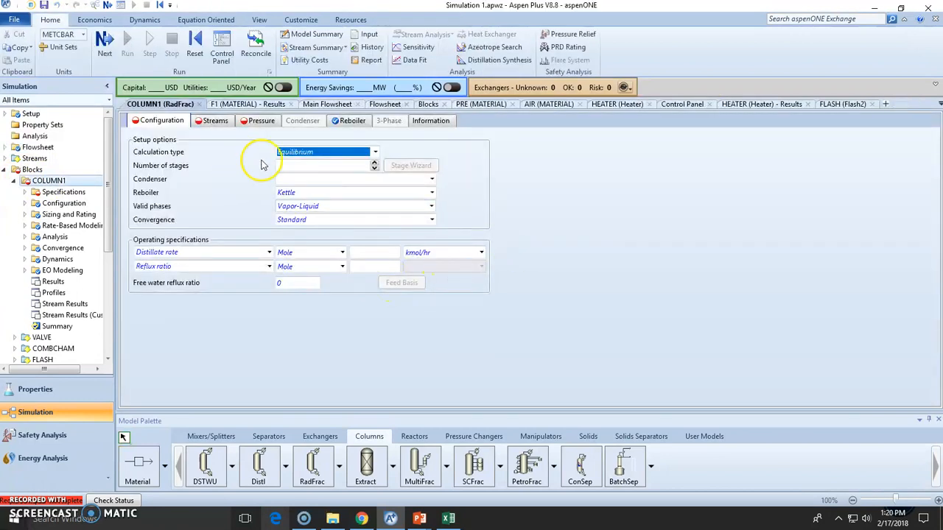
{"action": "left_click", "coordinate": [375, 152]}
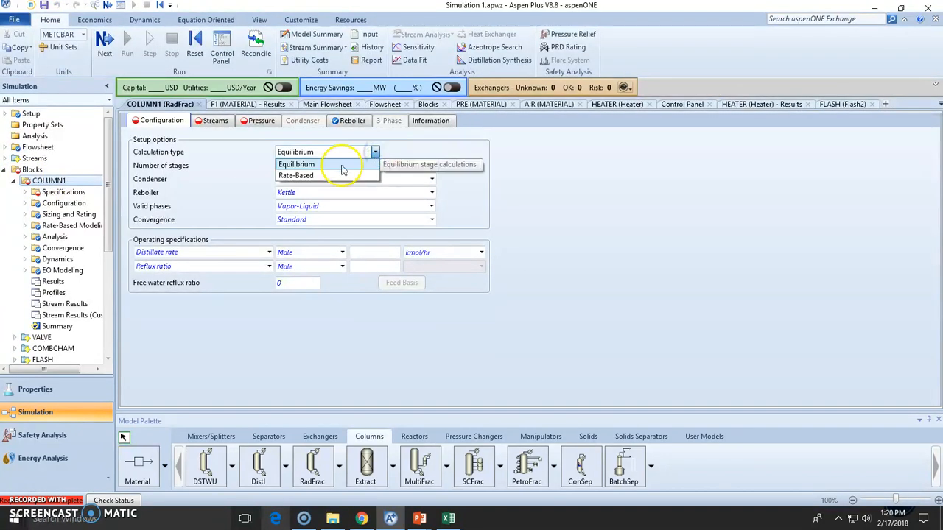
{"action": "left_click", "coordinate": [296, 163]}
{"action": "type", "text": "15"}
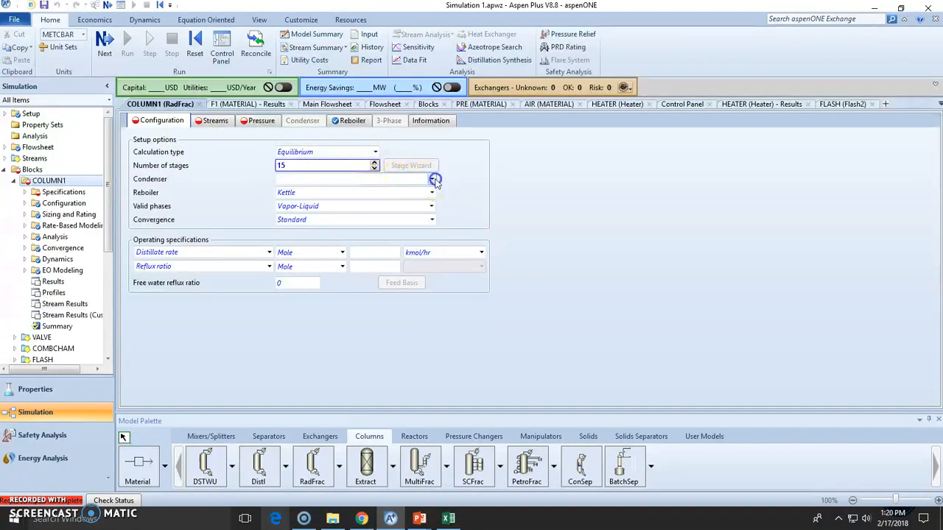
{"action": "left_click", "coordinate": [432, 179]}
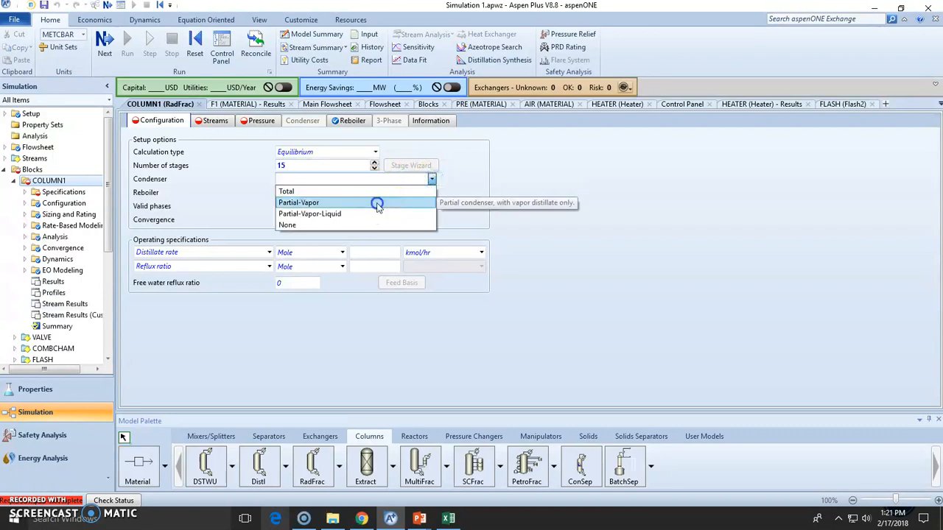
{"action": "left_click", "coordinate": [297, 204]}
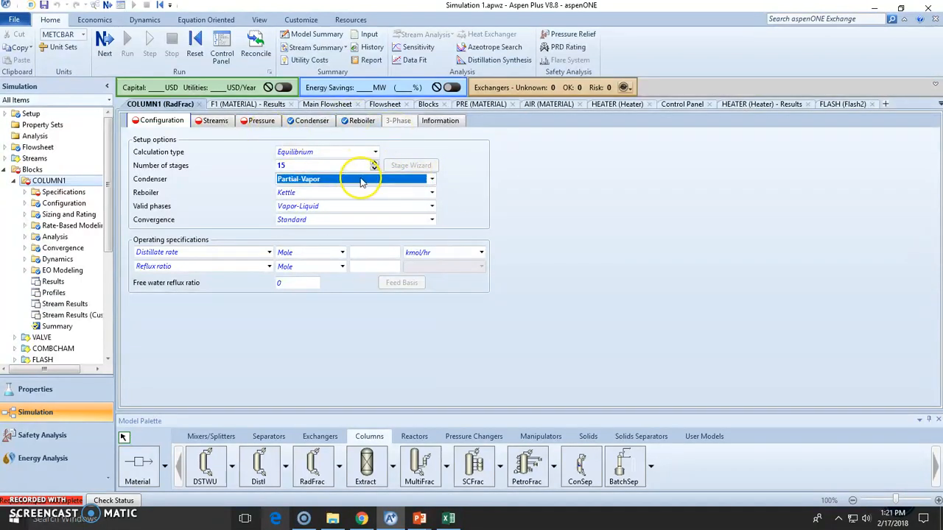
{"action": "mouse_move", "coordinate": [330, 206]}
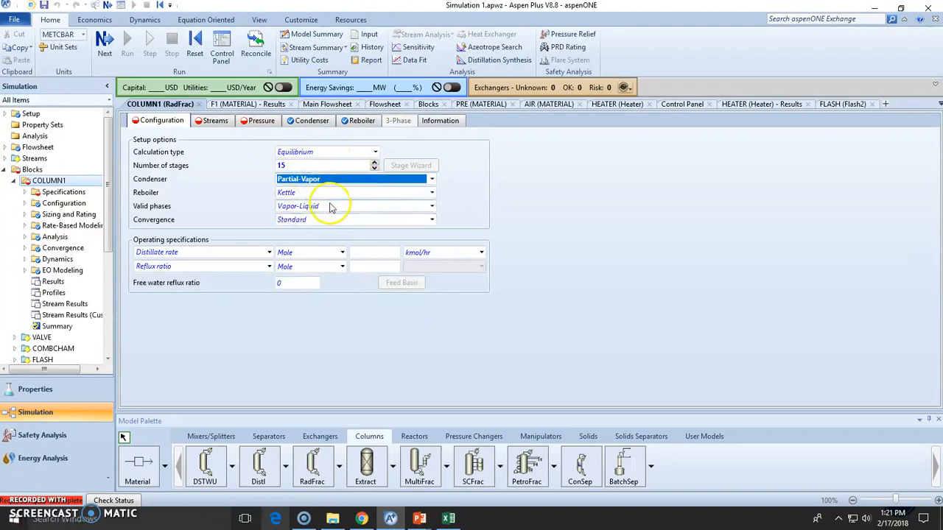
{"action": "mouse_move", "coordinate": [180, 197]}
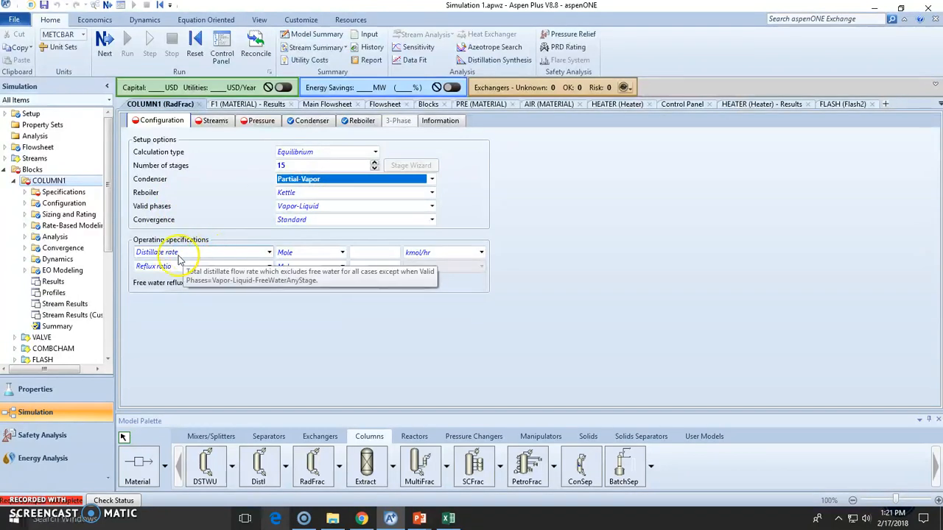
Enter a distillate rate of 20 kmol/hr for COLUMN1.
{"action": "left_click", "coordinate": [374, 252]}
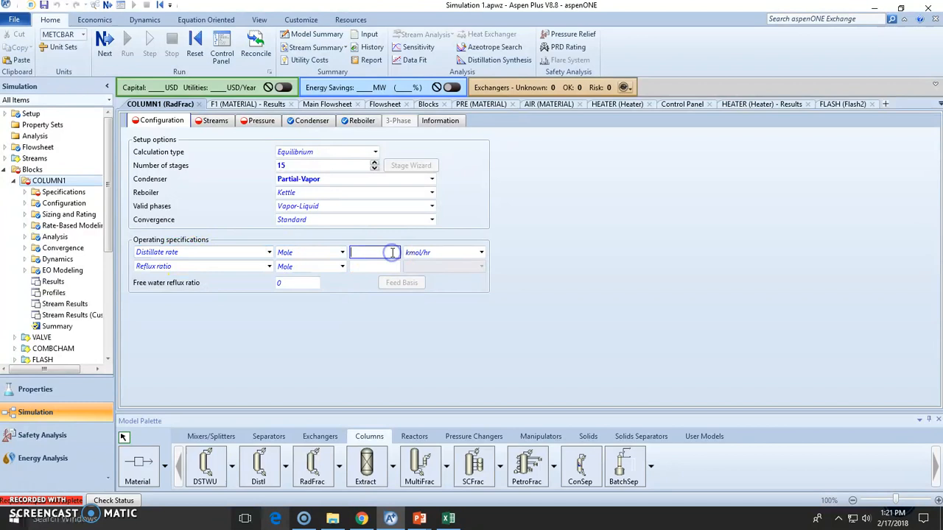
{"action": "type", "text": "20"}
{"action": "left_click", "coordinate": [375, 265]}
{"action": "type", "text": "5"}
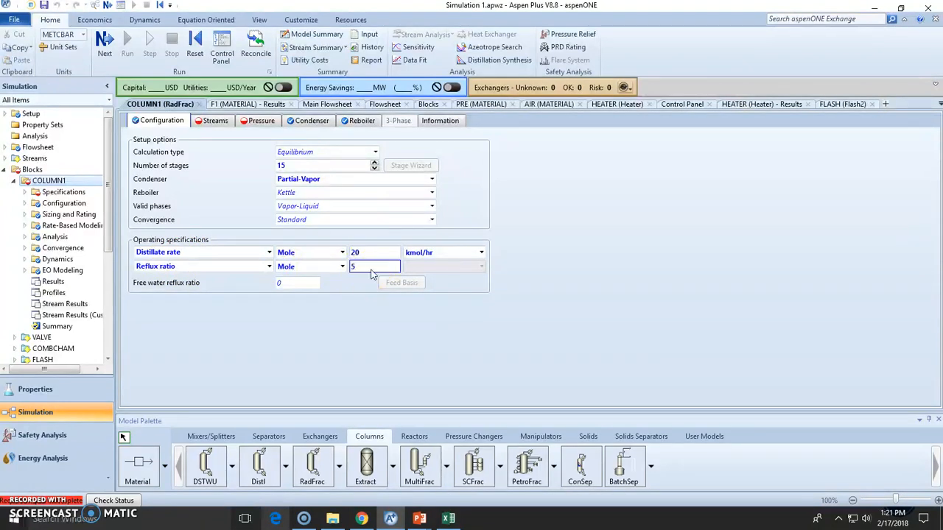
Place feed F1 on stage 8 in COLUMN1's Streams form.
{"action": "left_click", "coordinate": [215, 121]}
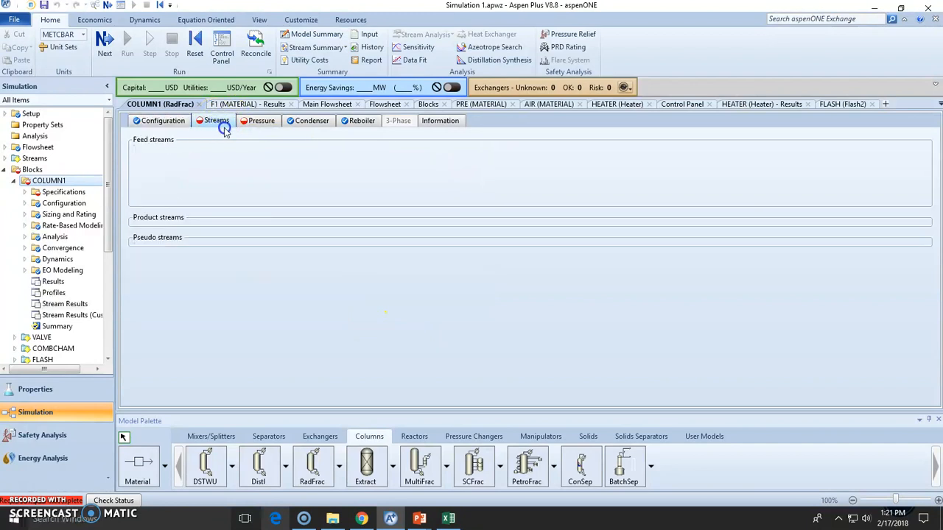
{"action": "left_click", "coordinate": [215, 121]}
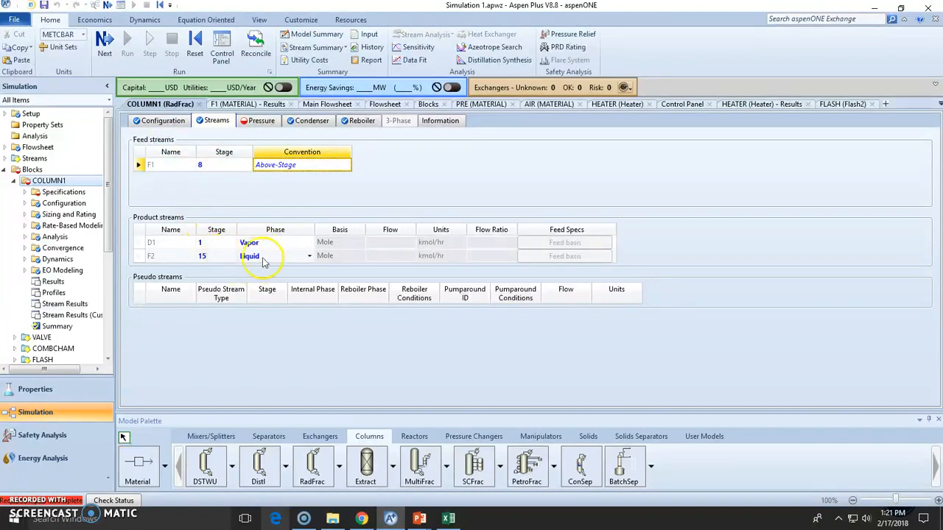
Set COLUMN1's Stage 1/Condenser pressure to 1.95 bar using the Top/Bottom view.
{"action": "left_click", "coordinate": [263, 121]}
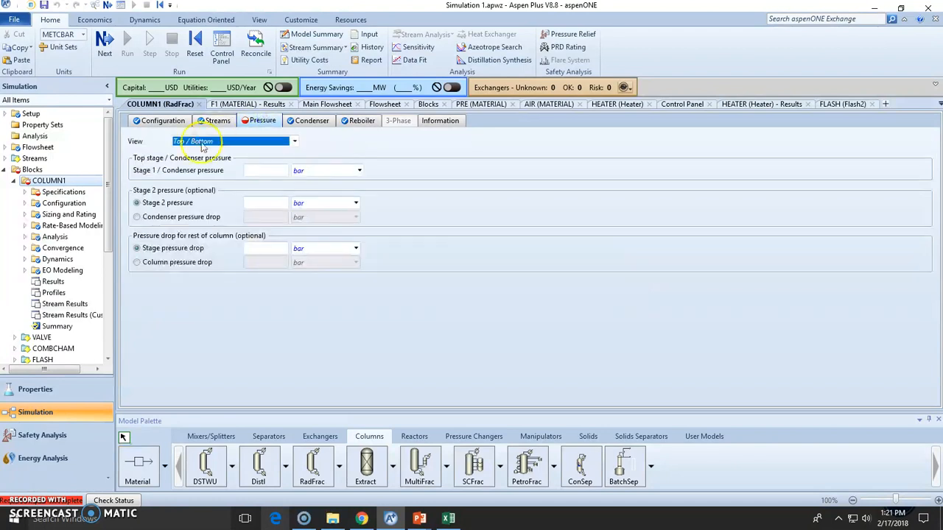
{"action": "left_click", "coordinate": [294, 141]}
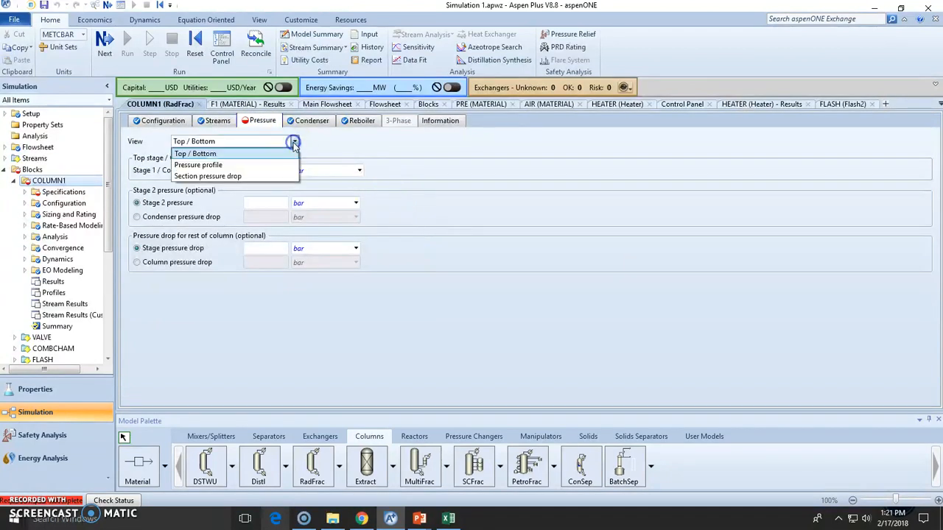
{"action": "mouse_move", "coordinate": [253, 177]}
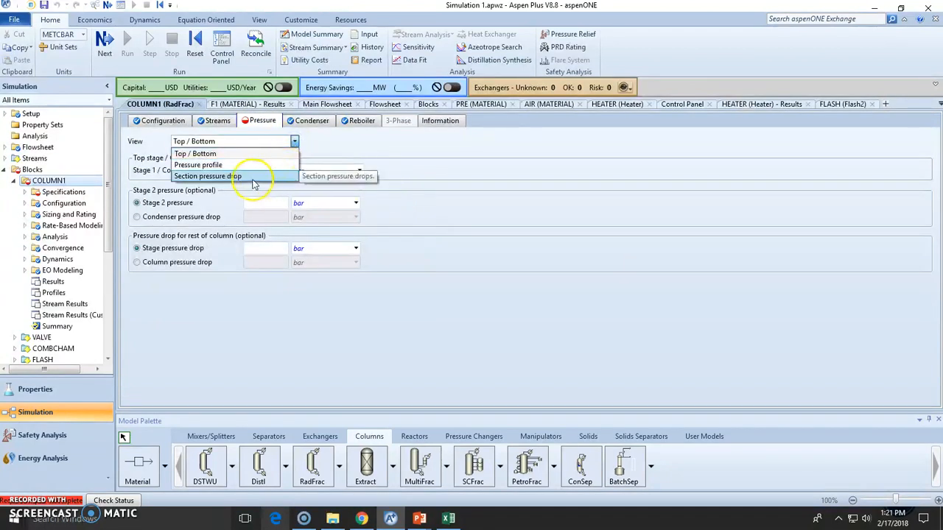
{"action": "left_click", "coordinate": [194, 153]}
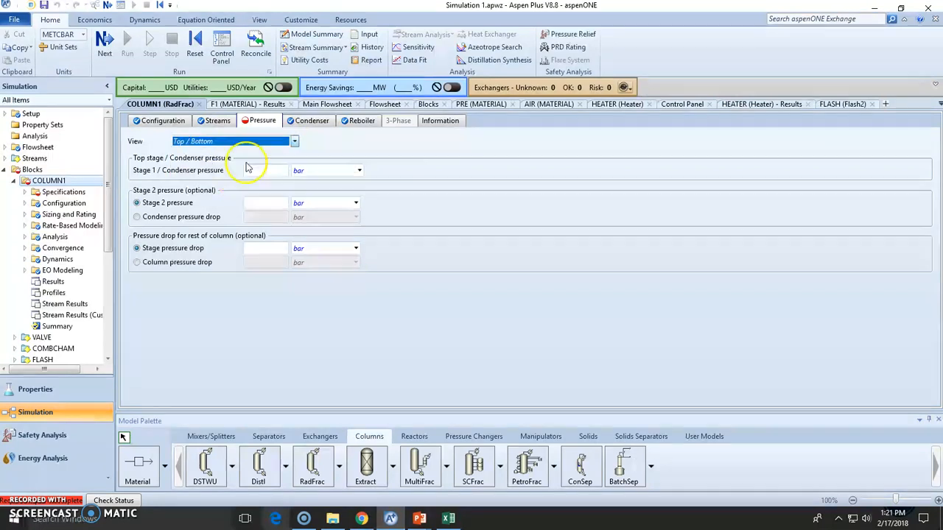
{"action": "type", "text": "1.95"}
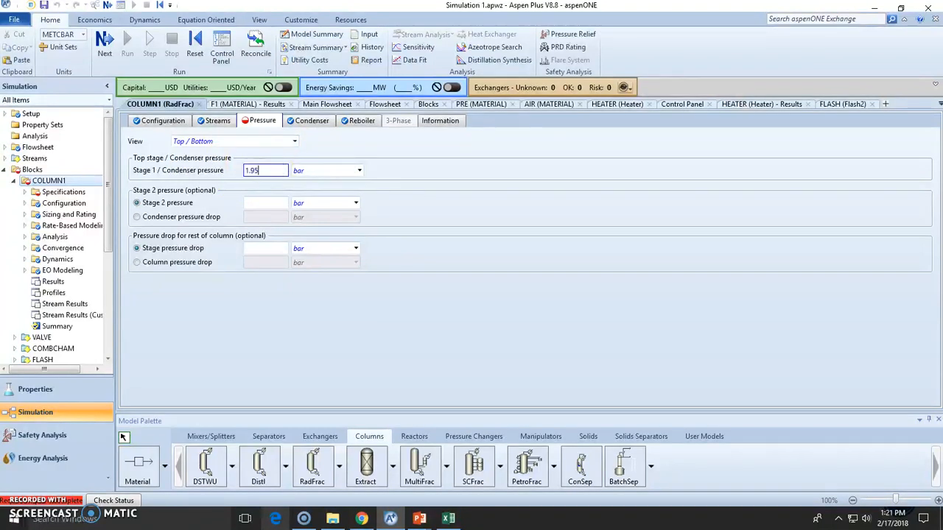
{"action": "left_click", "coordinate": [439, 289]}
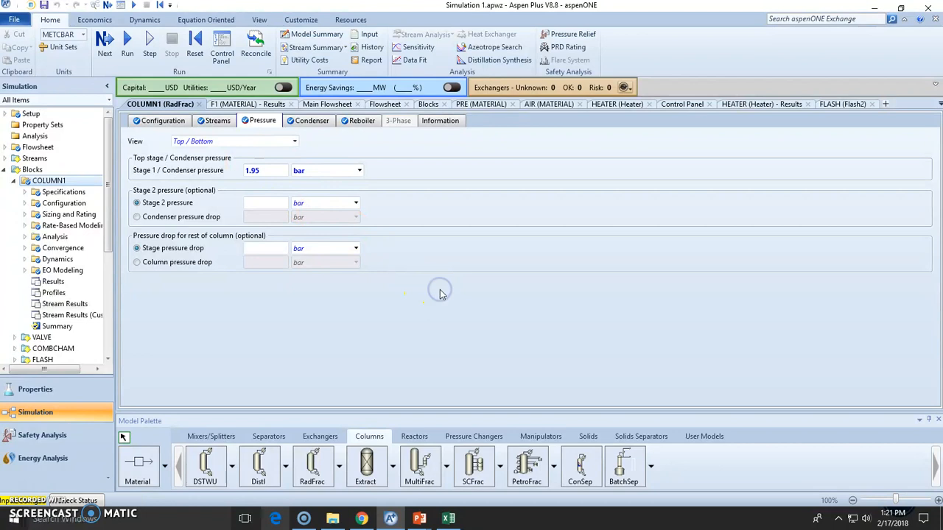
{"action": "mouse_move", "coordinate": [266, 171]}
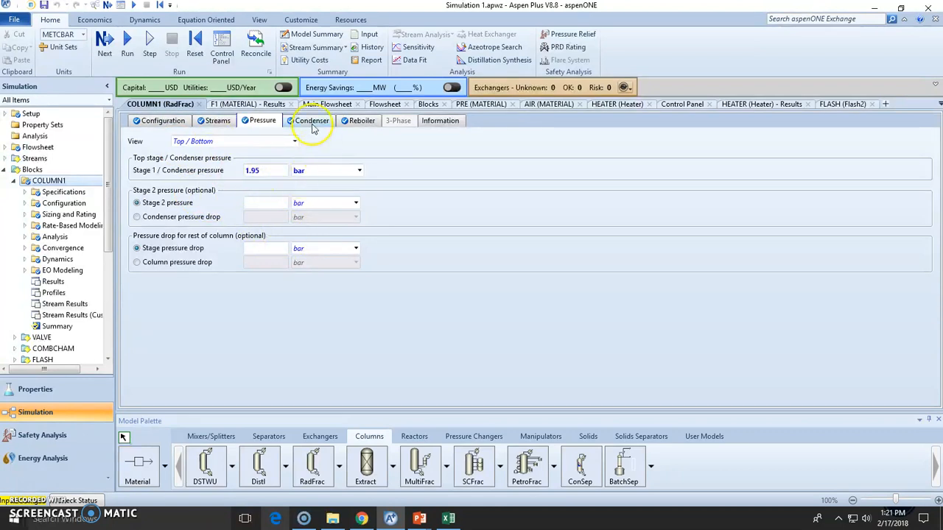
Review the condenser specification and return to the main flowsheet.
{"action": "left_click", "coordinate": [313, 121]}
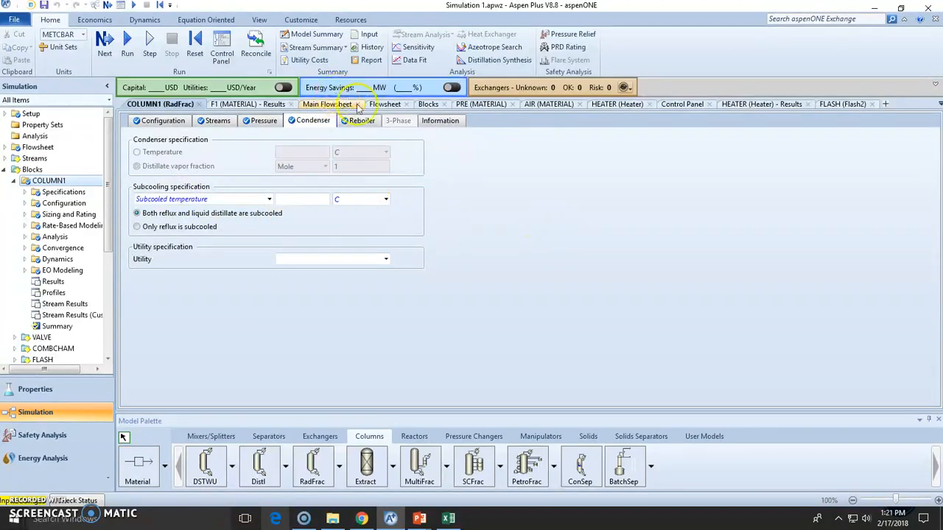
{"action": "left_click", "coordinate": [360, 121]}
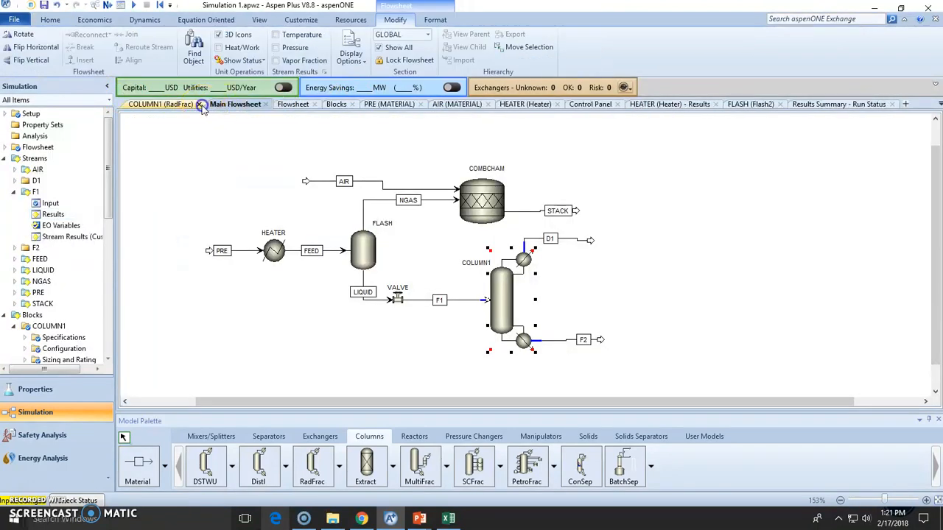
Run the simulation from the Required Input Complete dialog and return to the flowsheet.
{"action": "left_click", "coordinate": [201, 104]}
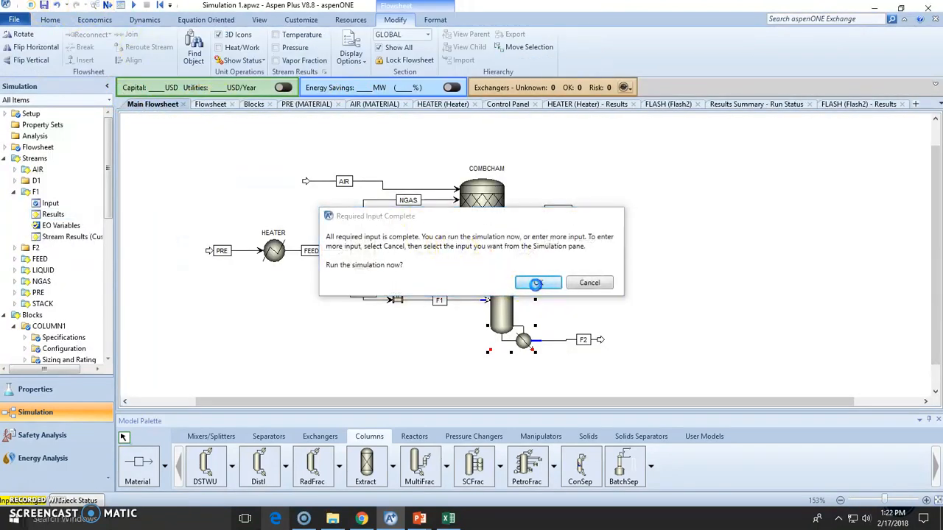
{"action": "left_click", "coordinate": [537, 283]}
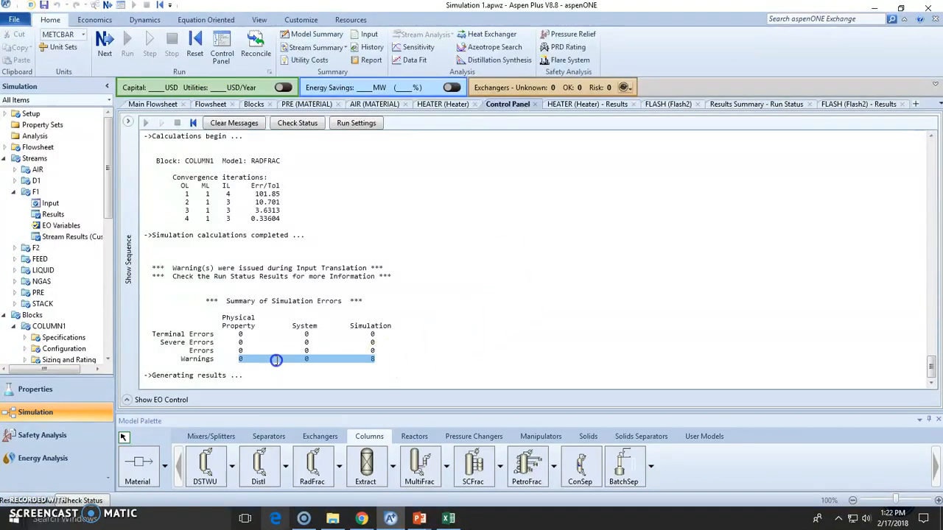
{"action": "left_click", "coordinate": [153, 103]}
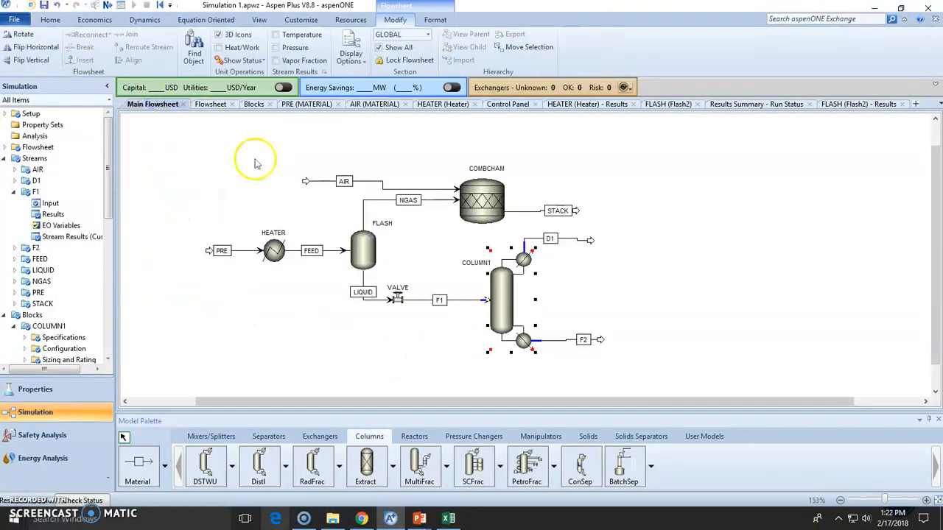